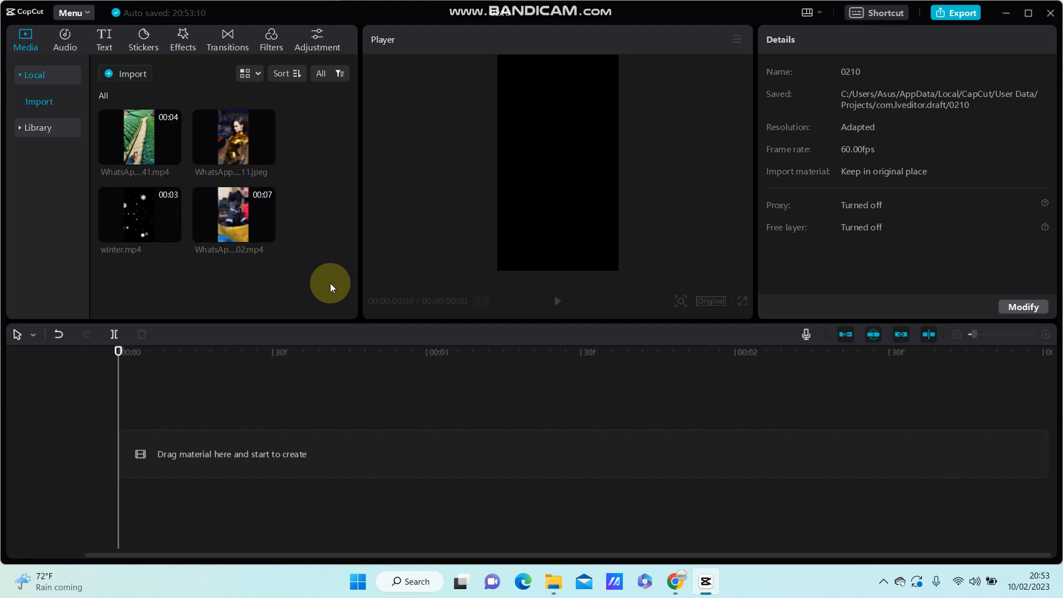
mouse_move(291, 141)
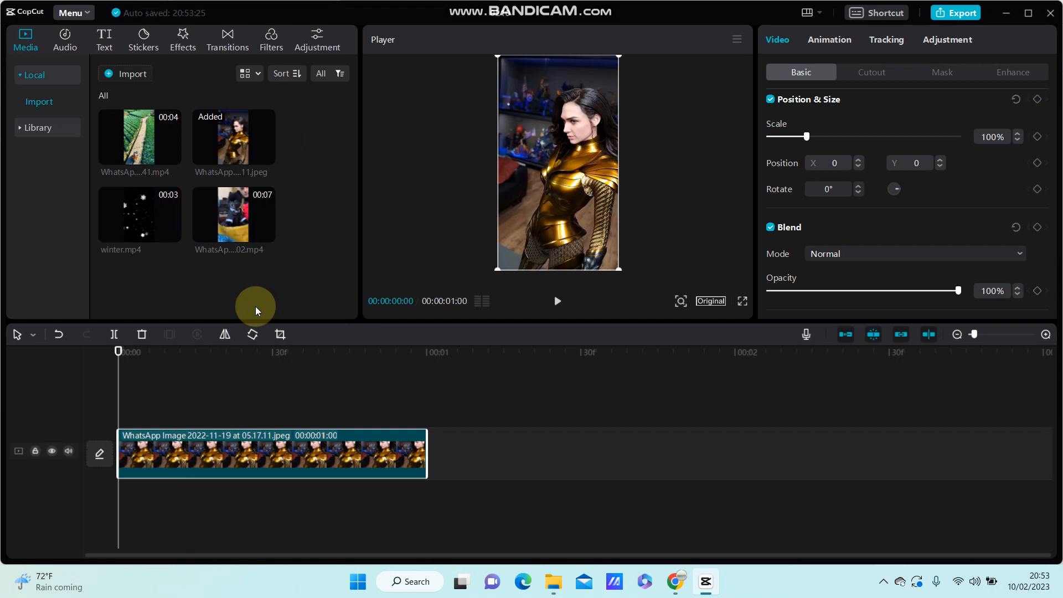
Duplicate the photo clip so a copy sits on the track above the original.
left_click(359, 453)
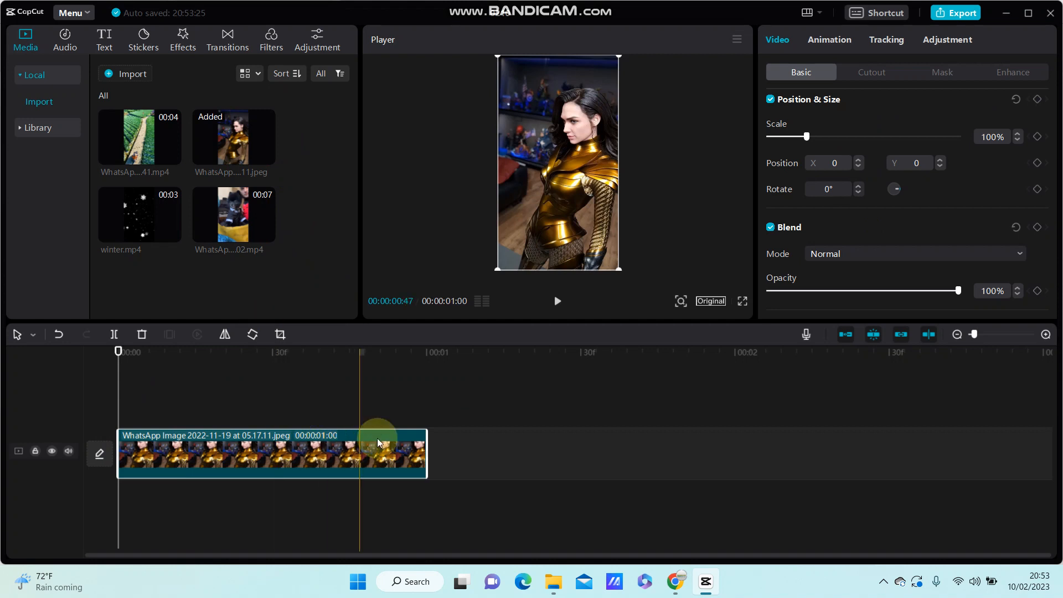
left_click(380, 441)
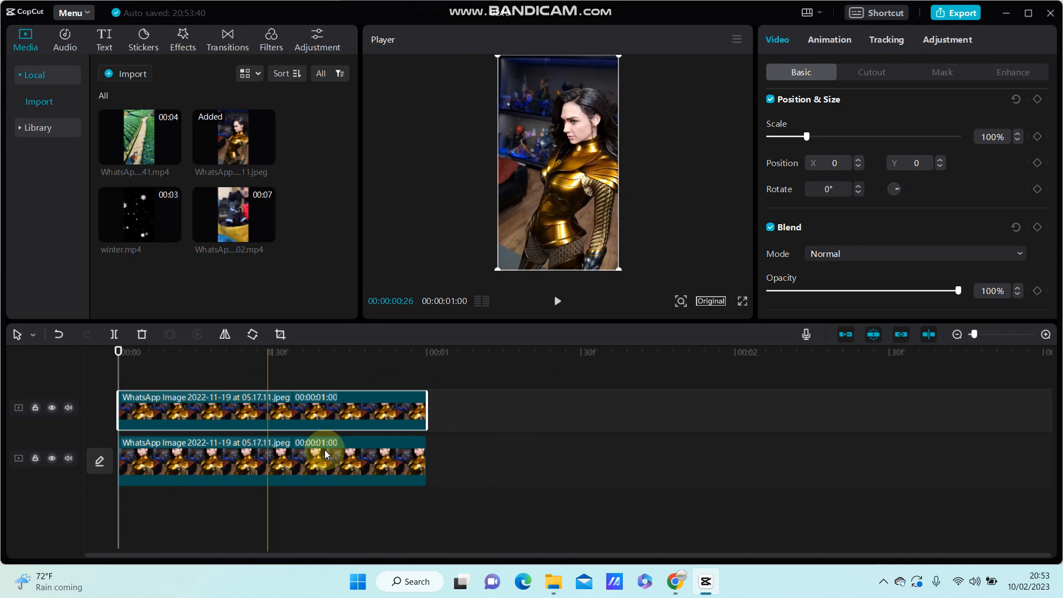
left_click(371, 410)
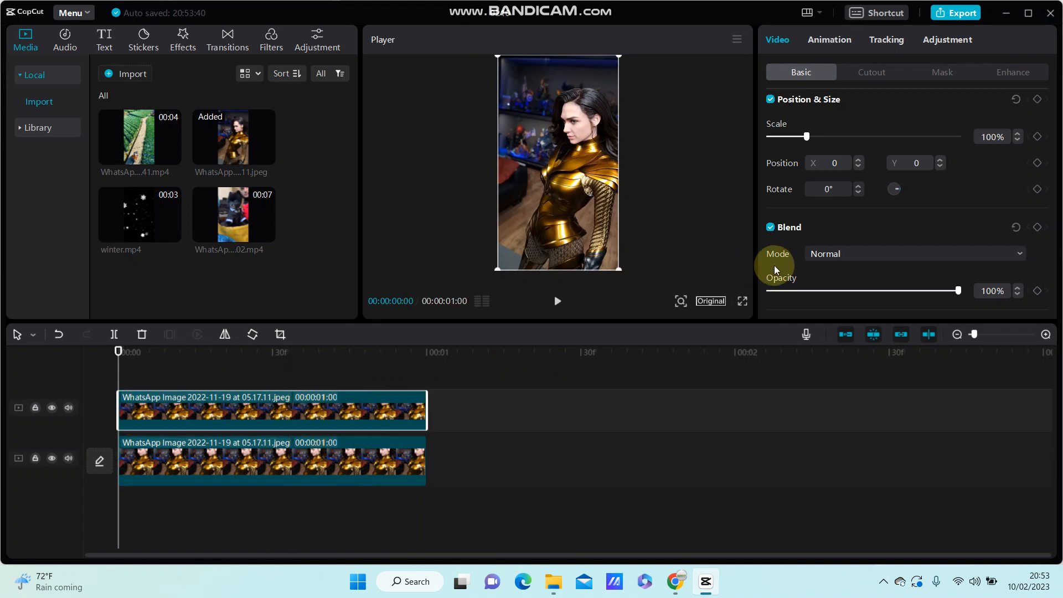
Set the overlay's blend mode to Screen and settle its opacity at 90%.
left_click(914, 254)
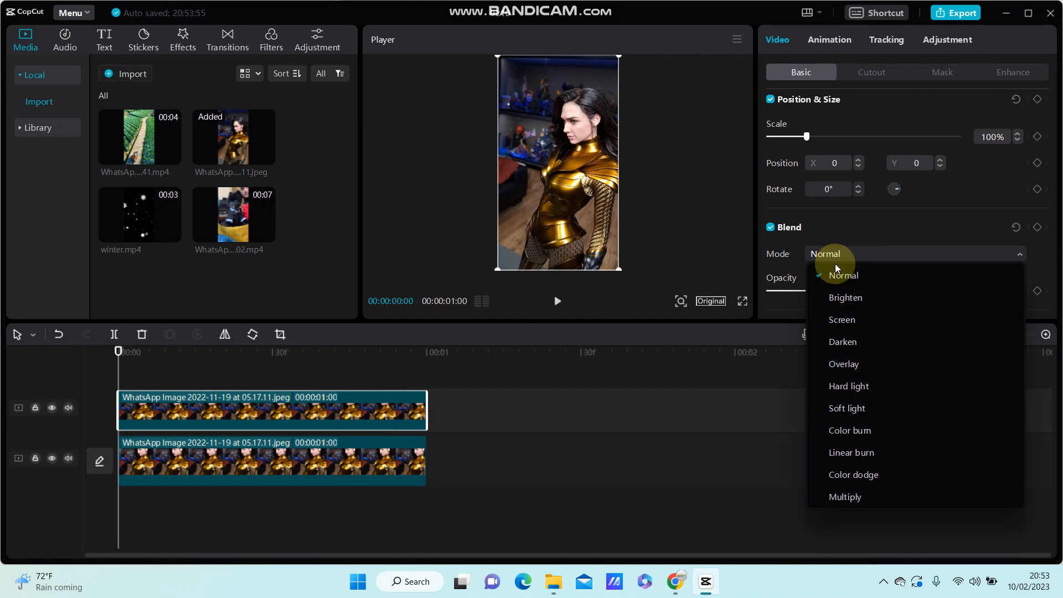
left_click(842, 319)
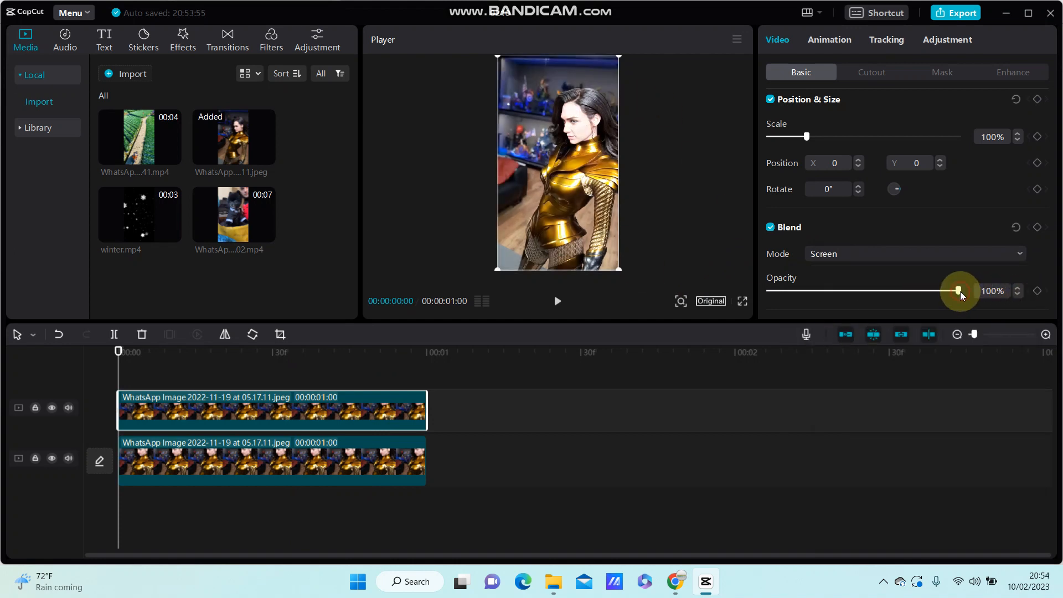
left_click_drag(959, 290, 941, 290)
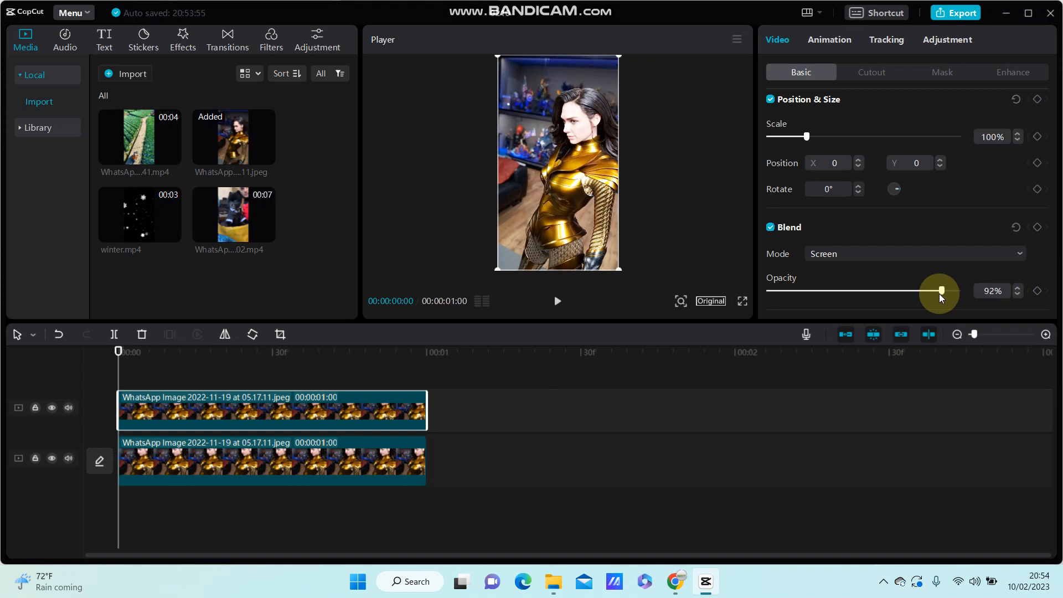
left_click_drag(941, 290, 936, 290)
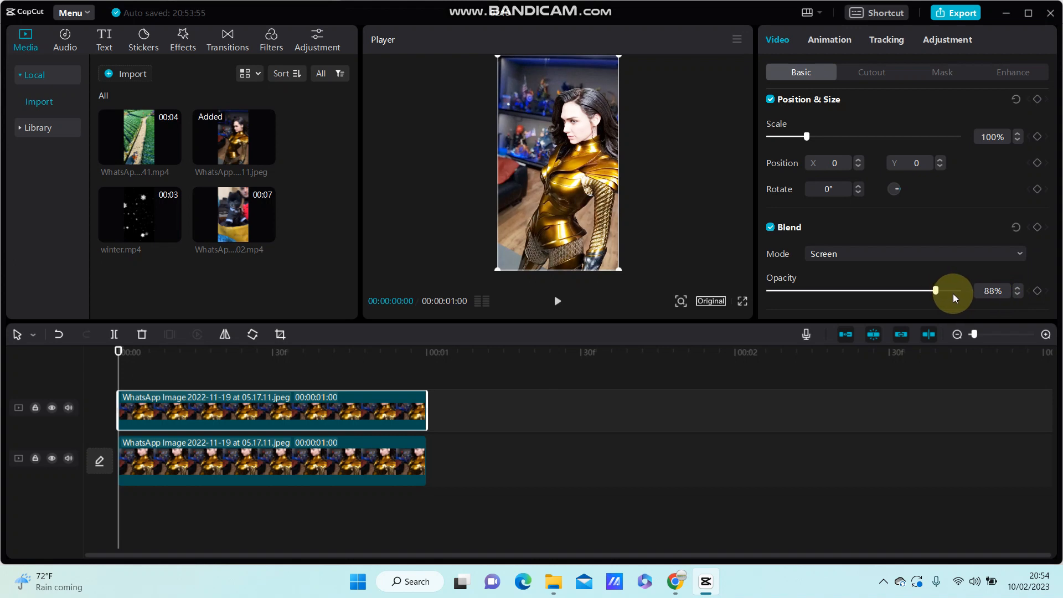
left_click_drag(936, 290, 940, 290)
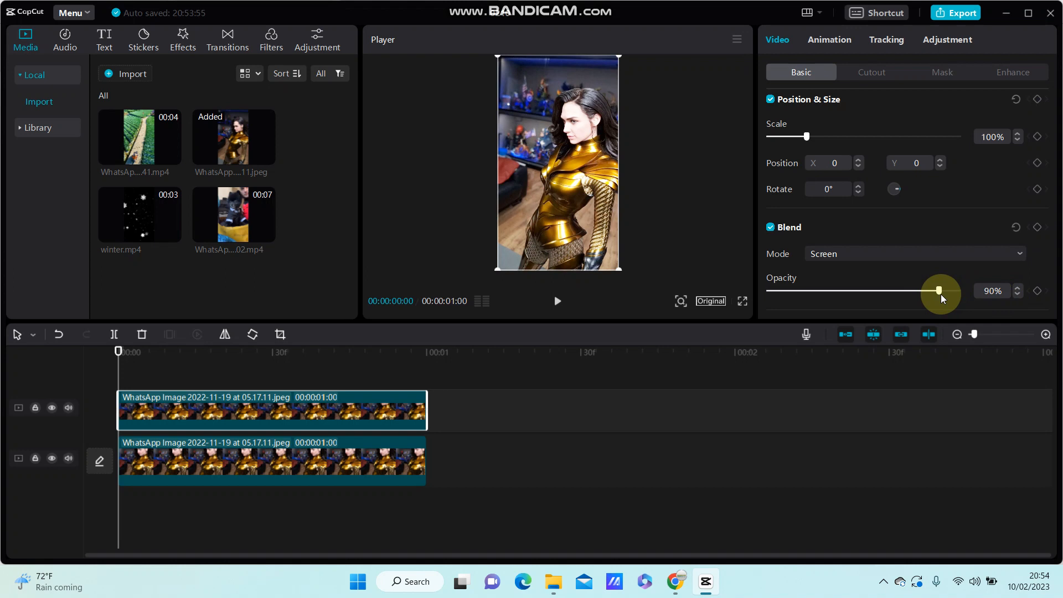
left_click(439, 352)
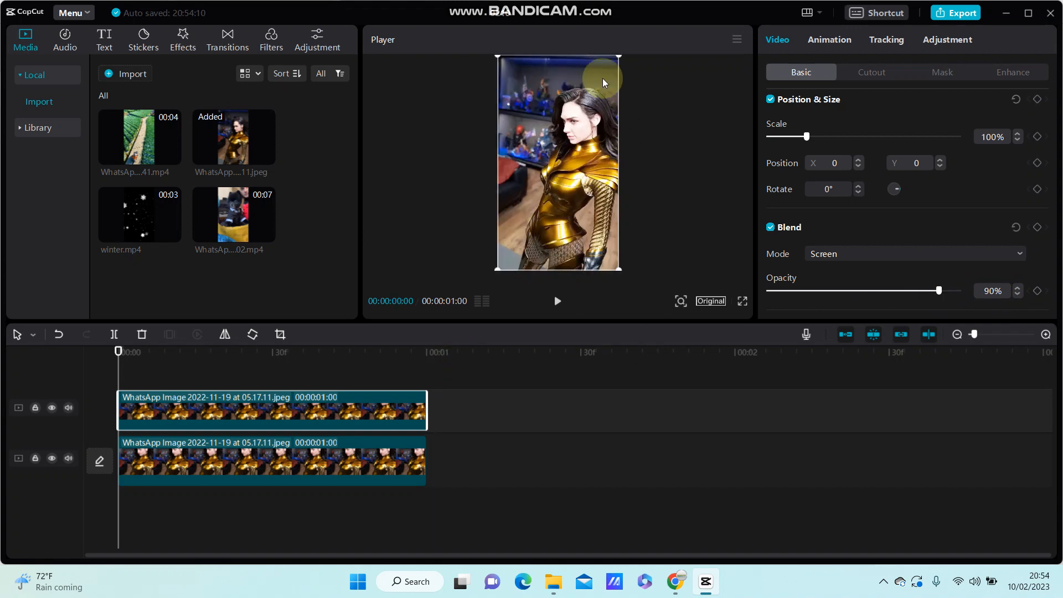
mouse_move(622, 148)
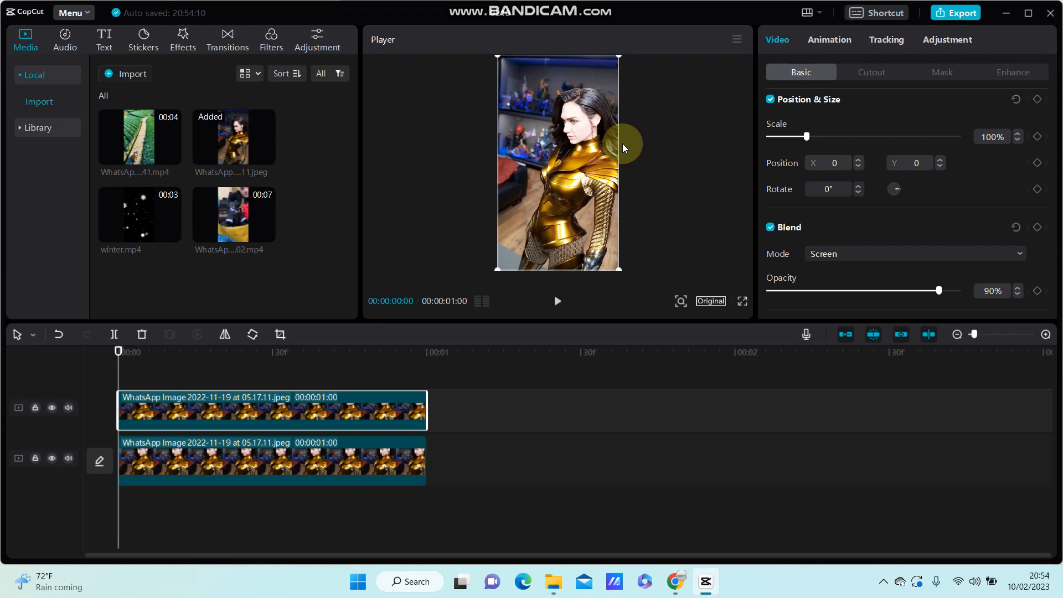
mouse_move(547, 189)
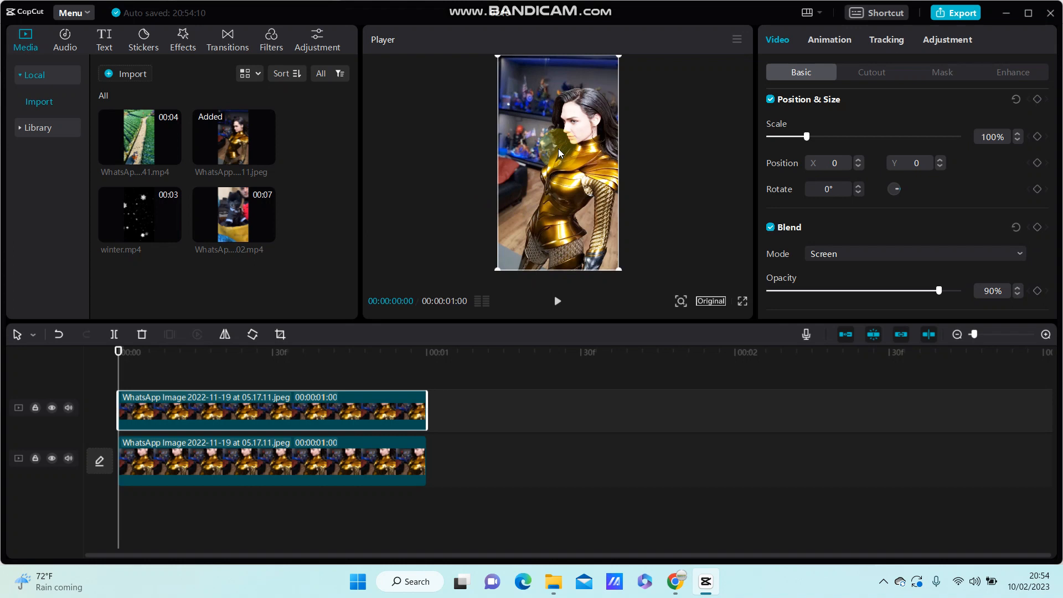
mouse_move(594, 146)
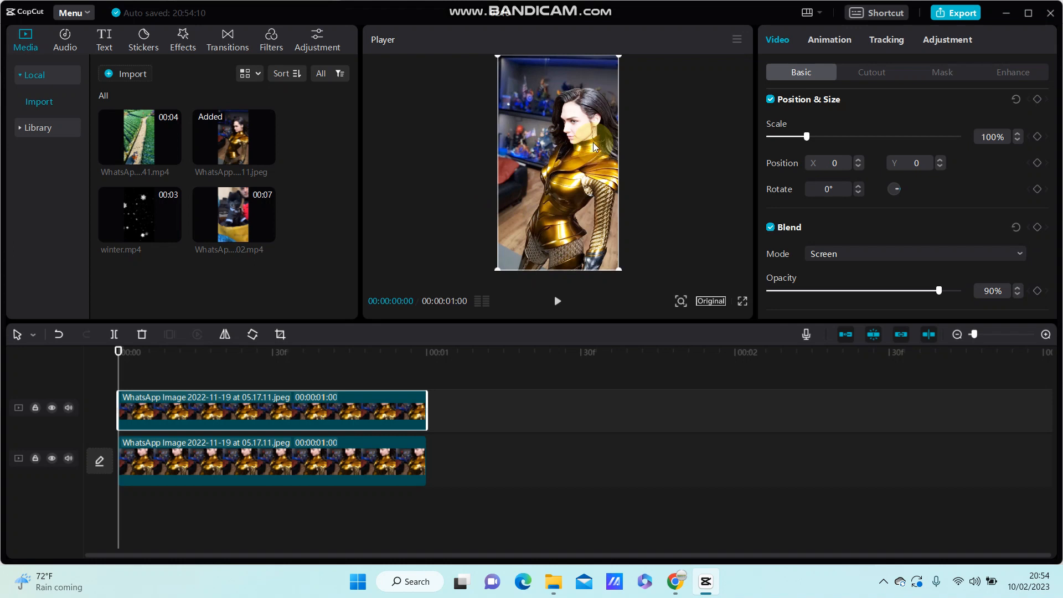
left_click(58, 334)
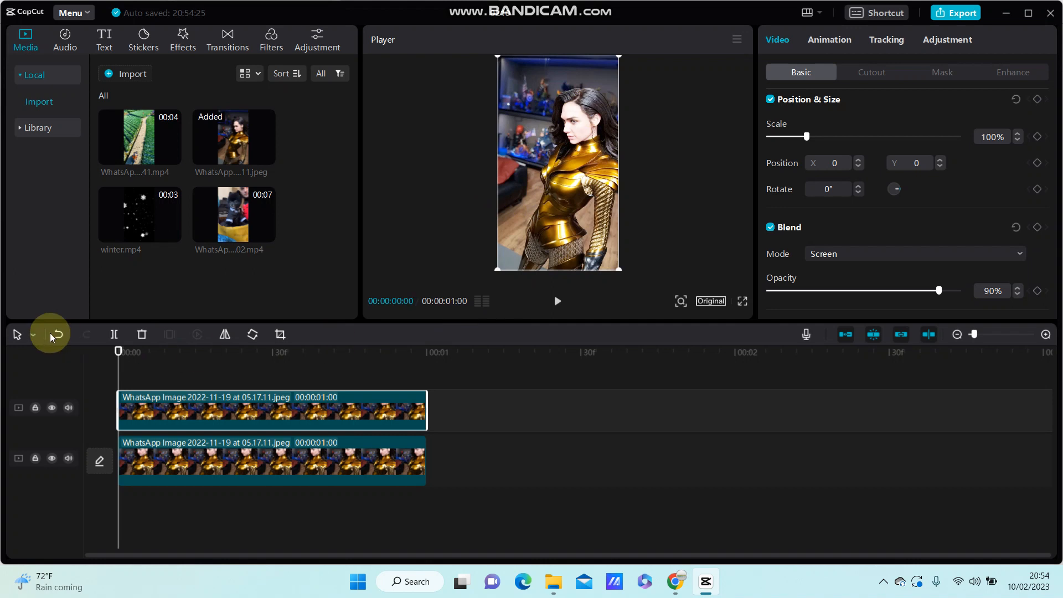
left_click(59, 334)
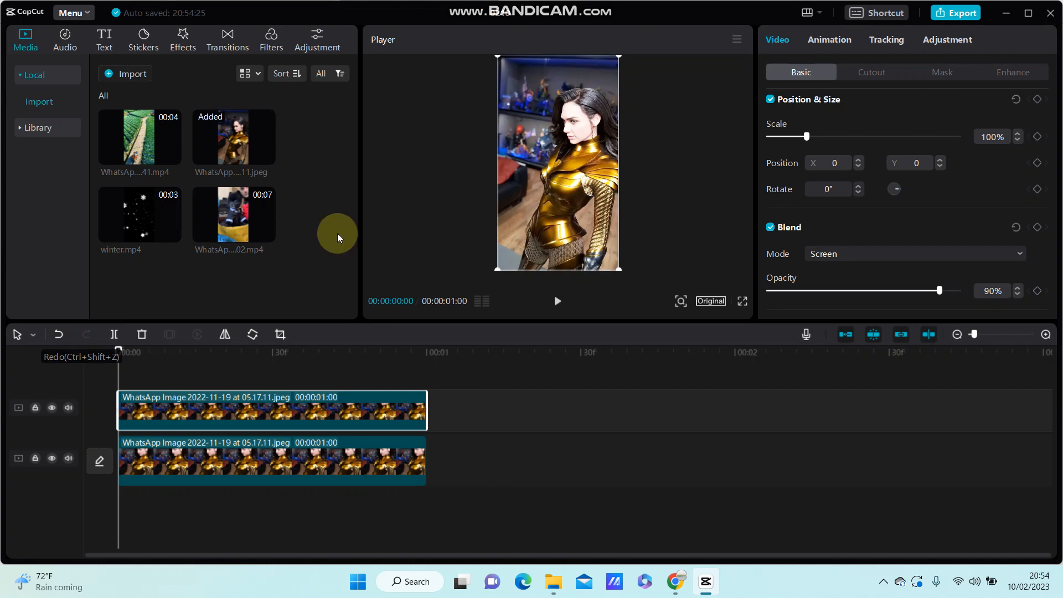
Check the clip's Enhance and Adjustment settings, then return to the Media library.
left_click(1013, 72)
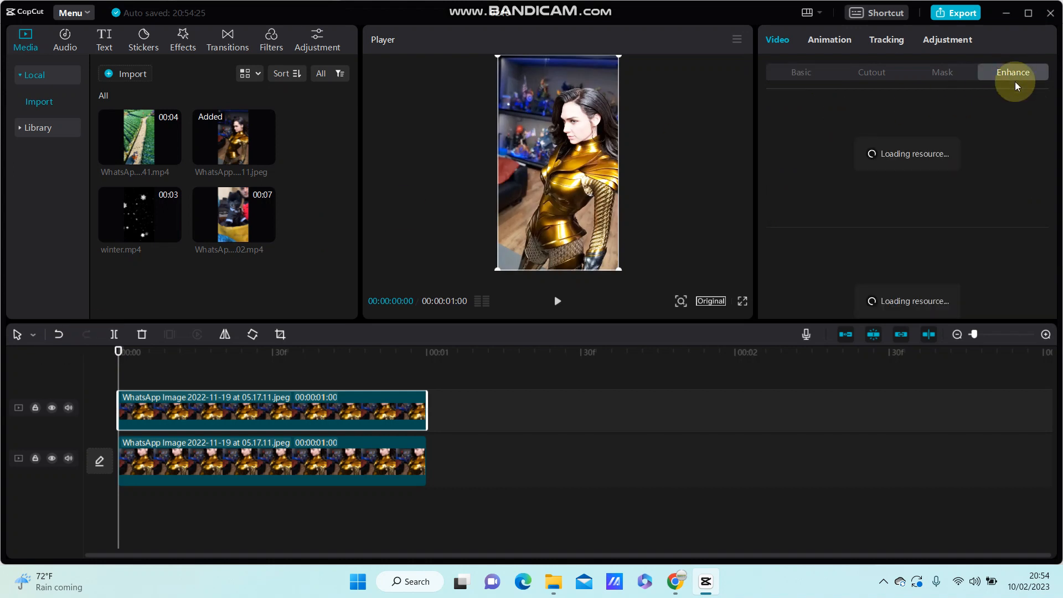
left_click(317, 40)
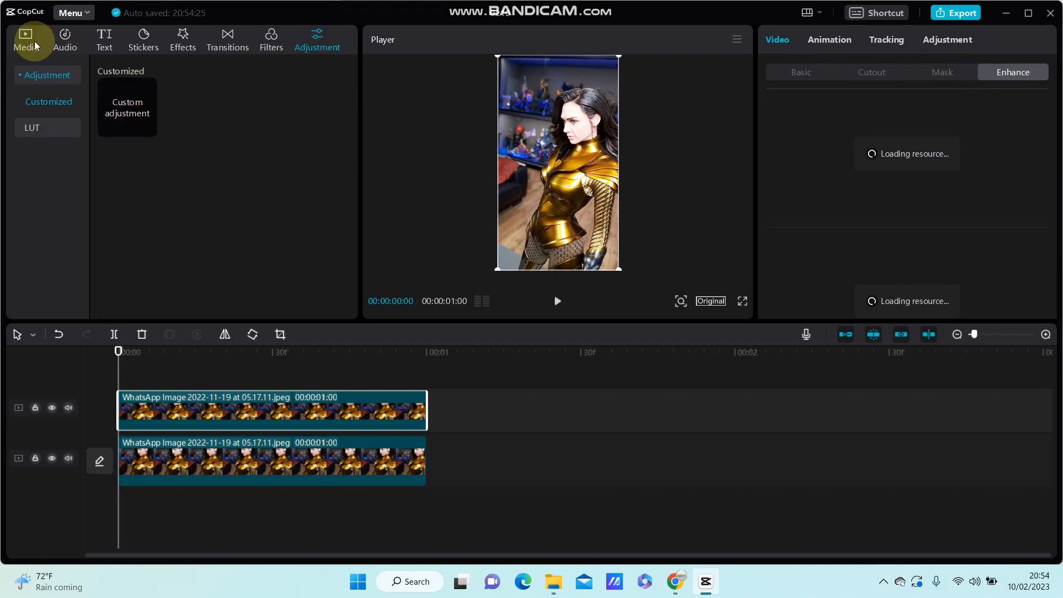
left_click(25, 36)
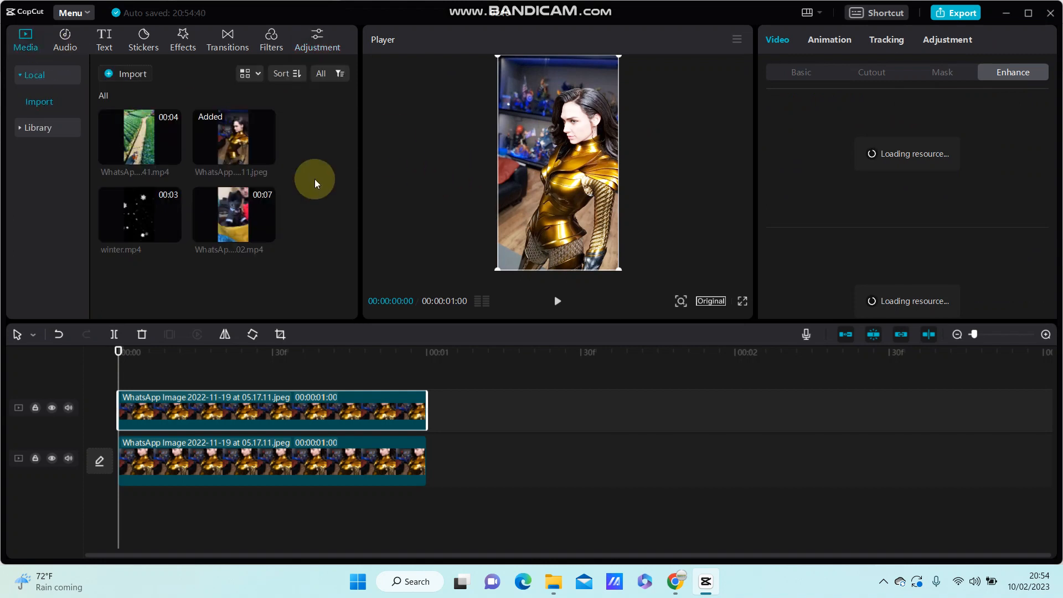